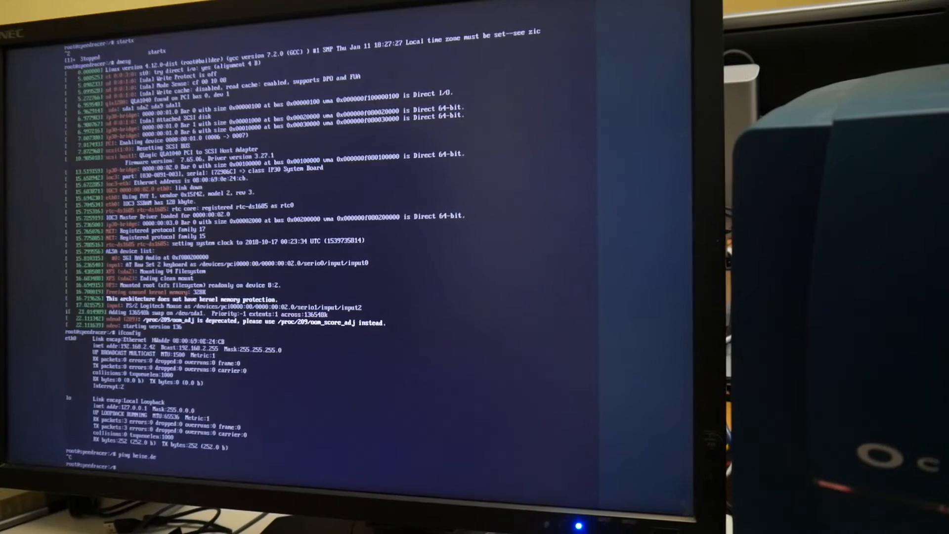
{"action": "type", "text": "ping heise.de"}
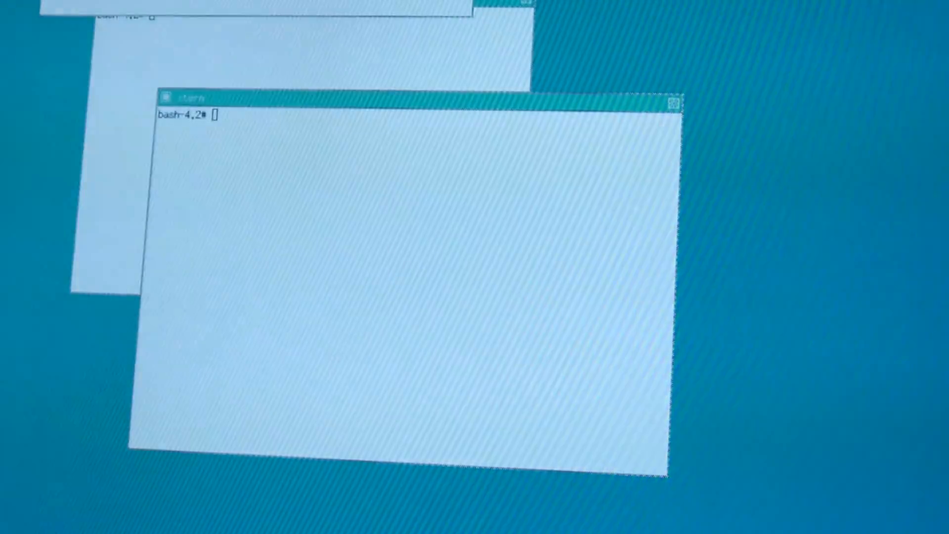
{"action": "type", "text": "cat /proc/"}
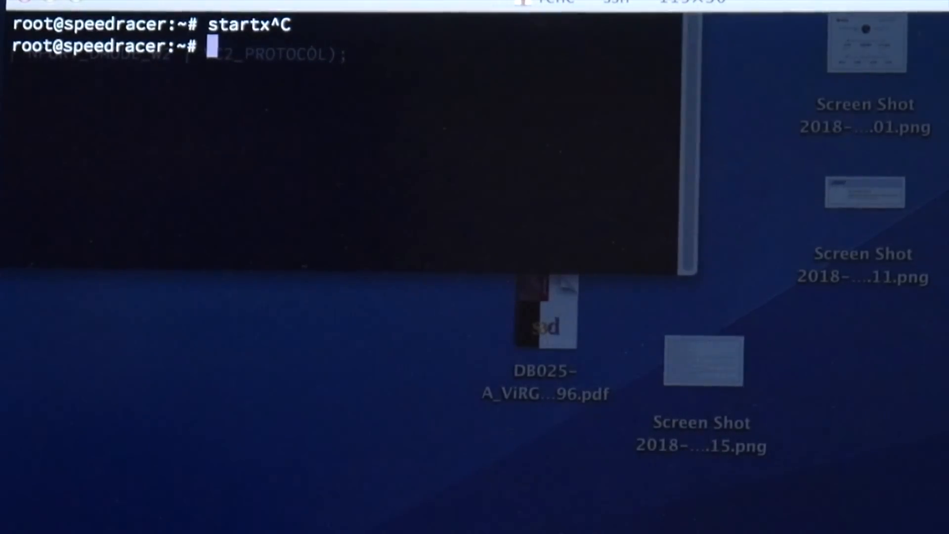
{"action": "type", "text": "shu"}
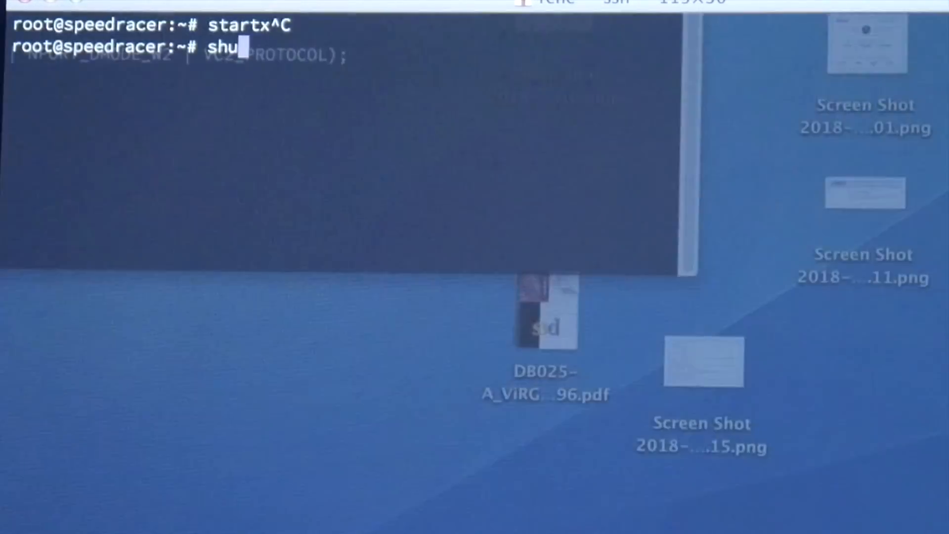
{"action": "type", "text": "tdown -h 0"}
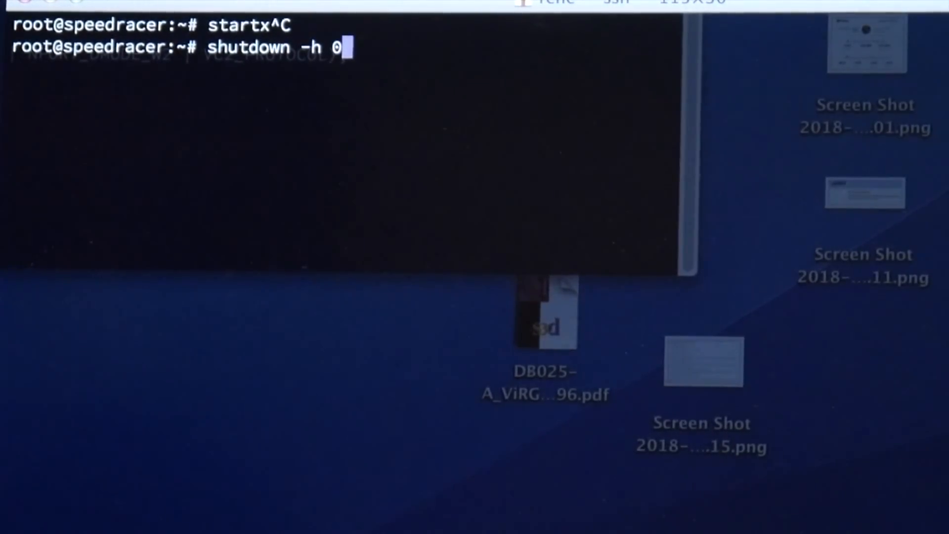